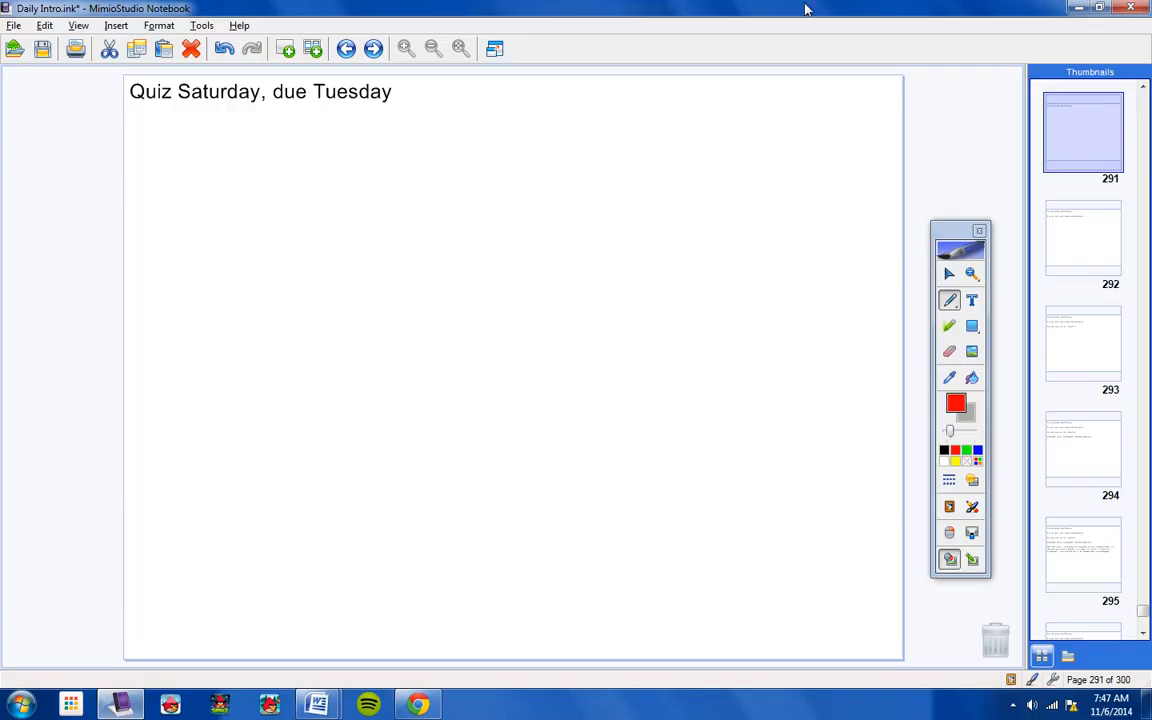
{"action": "mouse_move", "coordinate": [228, 114]}
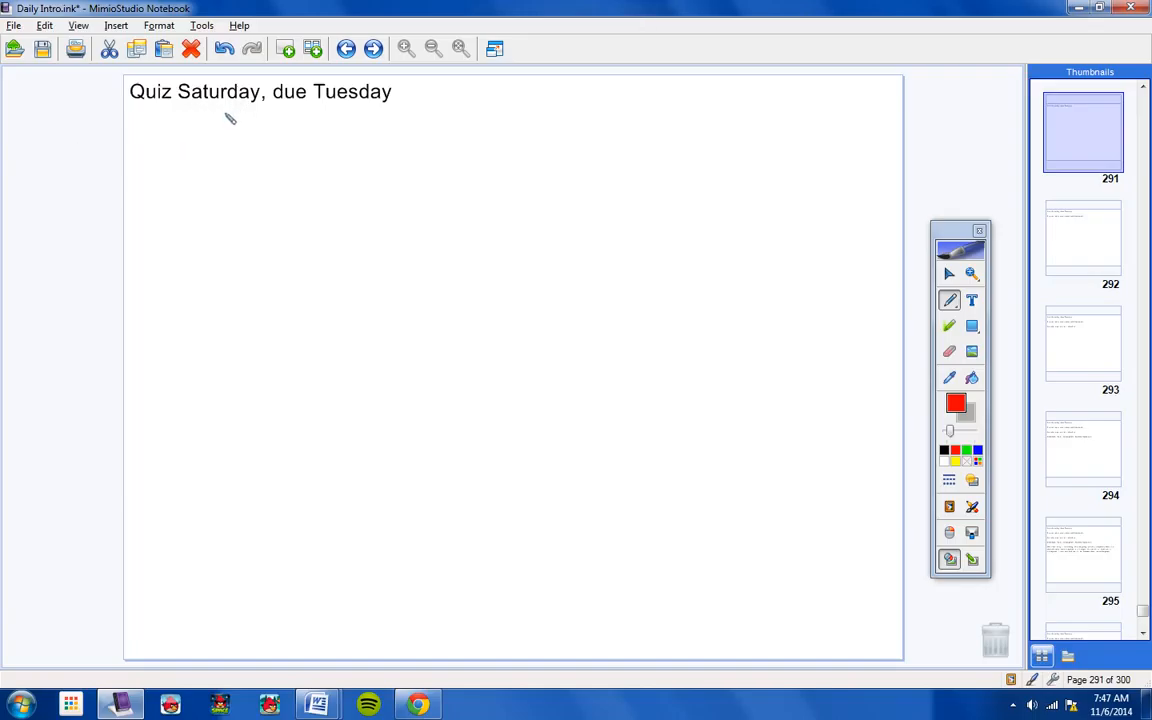
{"action": "mouse_move", "coordinate": [212, 116]}
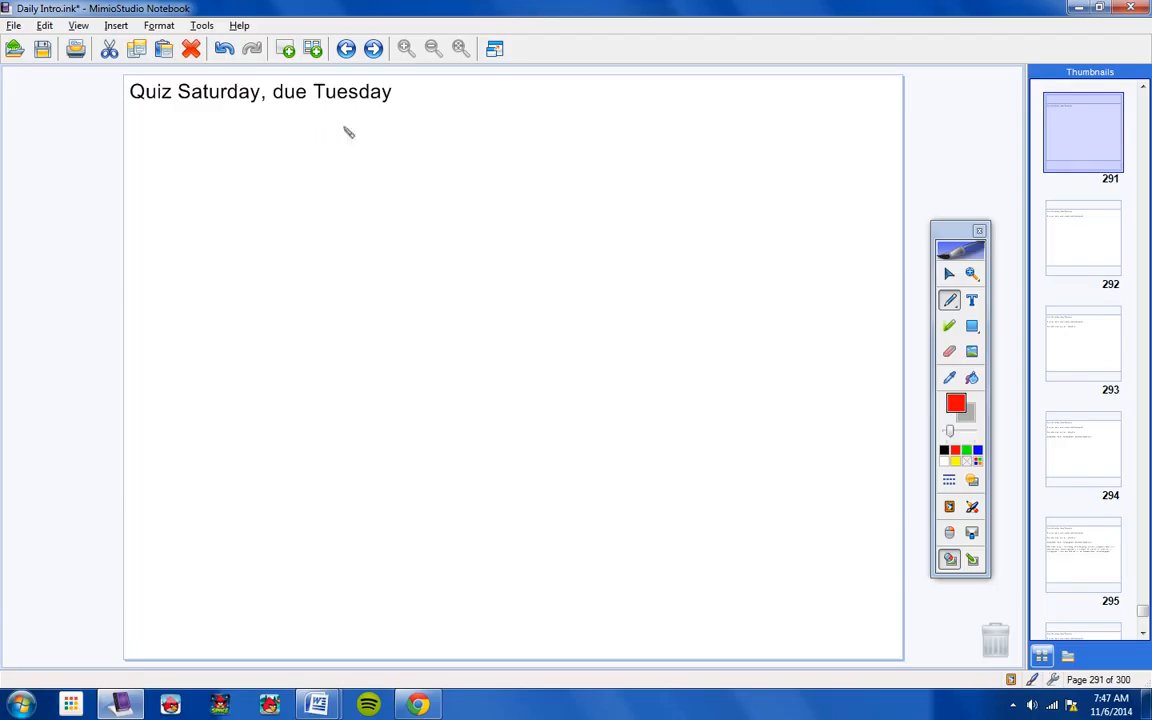
{"action": "mouse_move", "coordinate": [518, 106]}
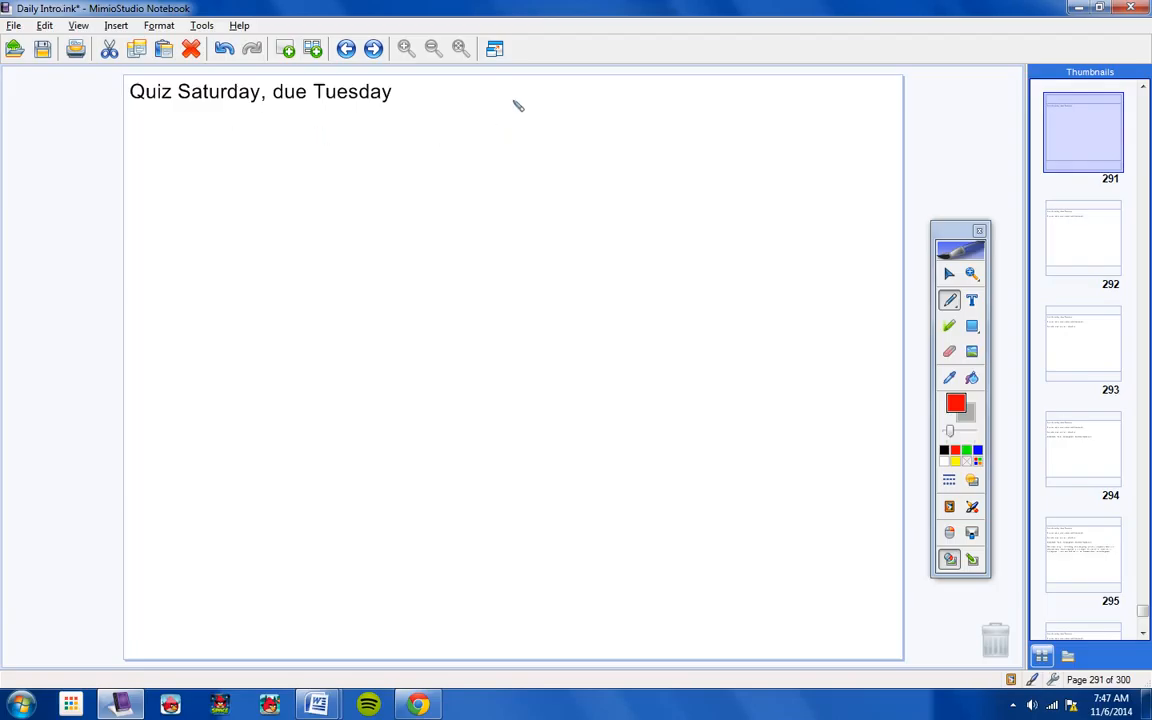